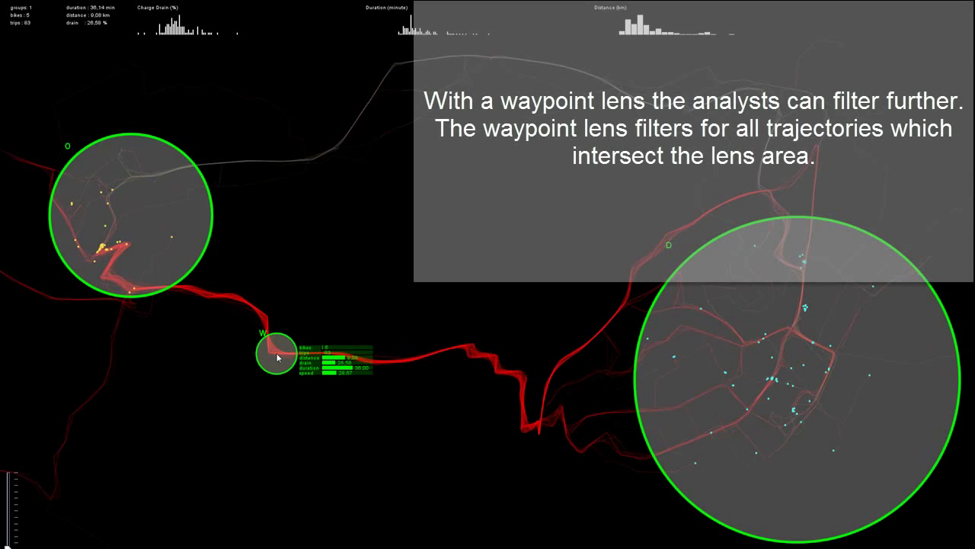
- Drag a waypoint lens onto the main route between the origin and destination lenses
drag(274, 358, 286, 243)
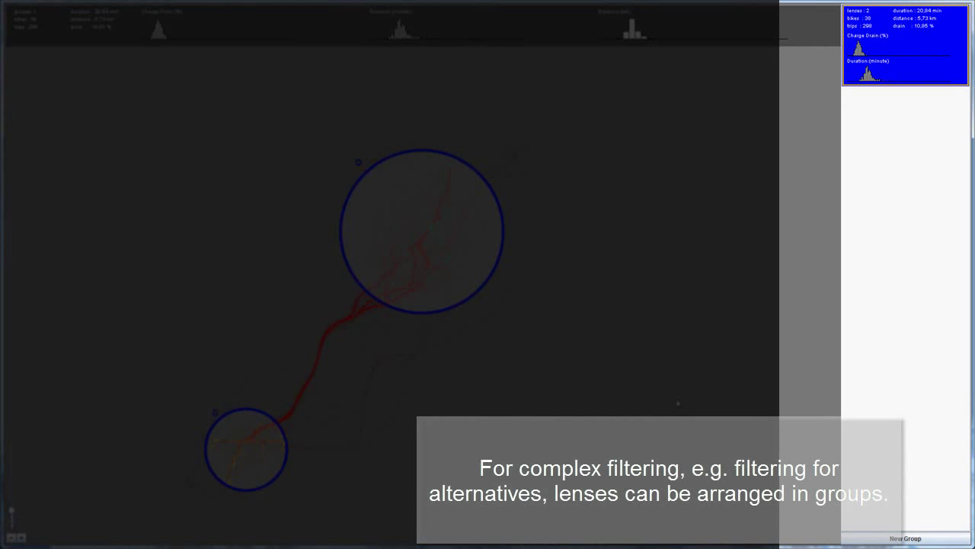
- Create a second, green lens group via New Group in the group panel
click(905, 538)
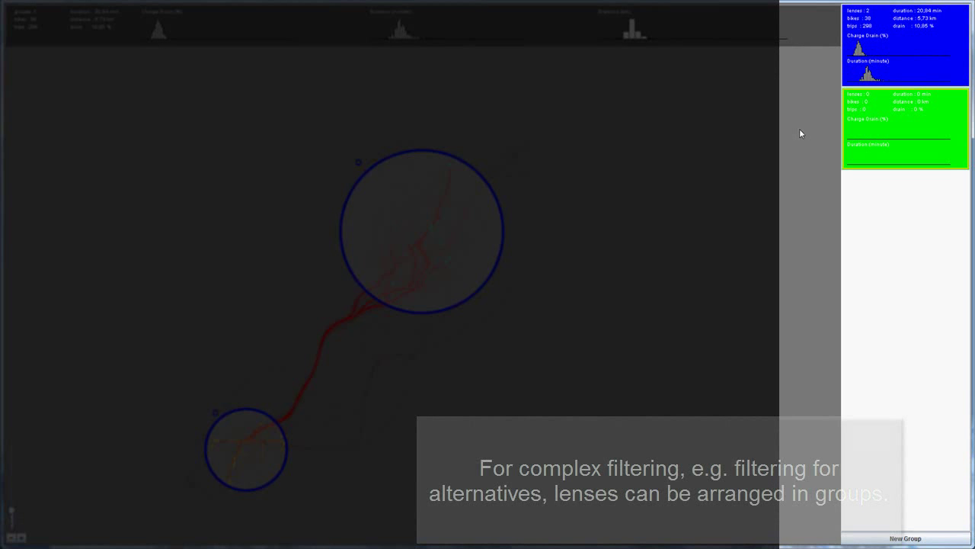
click(906, 537)
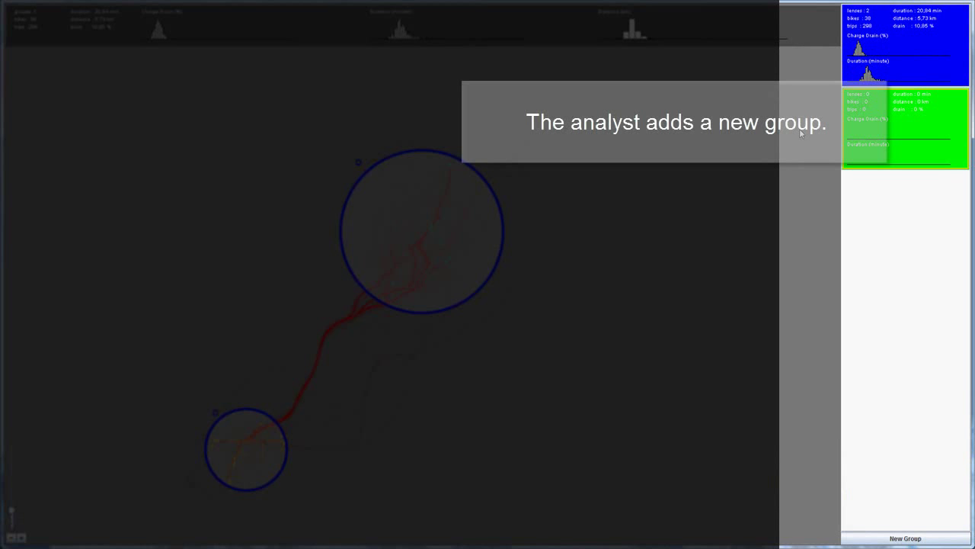
click(905, 538)
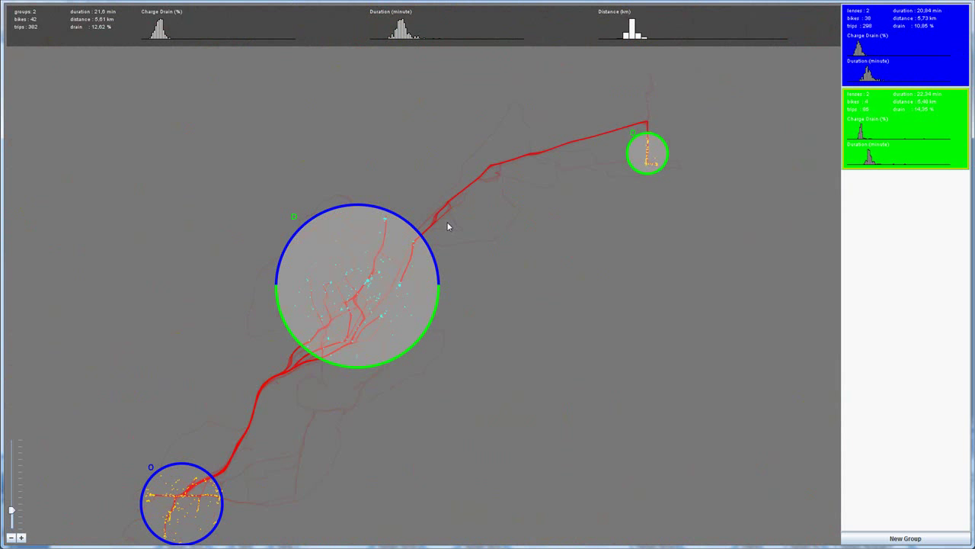
- Create a third, black lens group via New Group
click(905, 538)
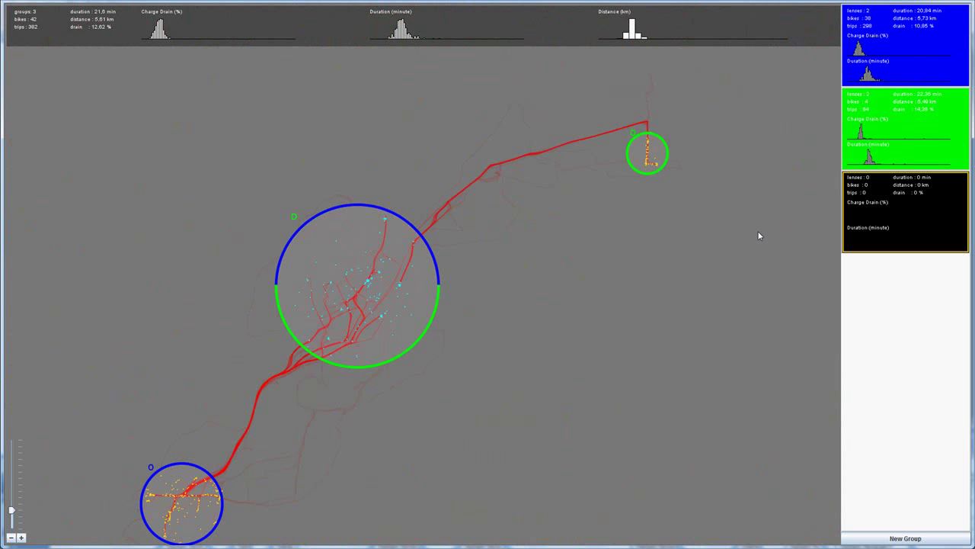
mouse_move(447, 227)
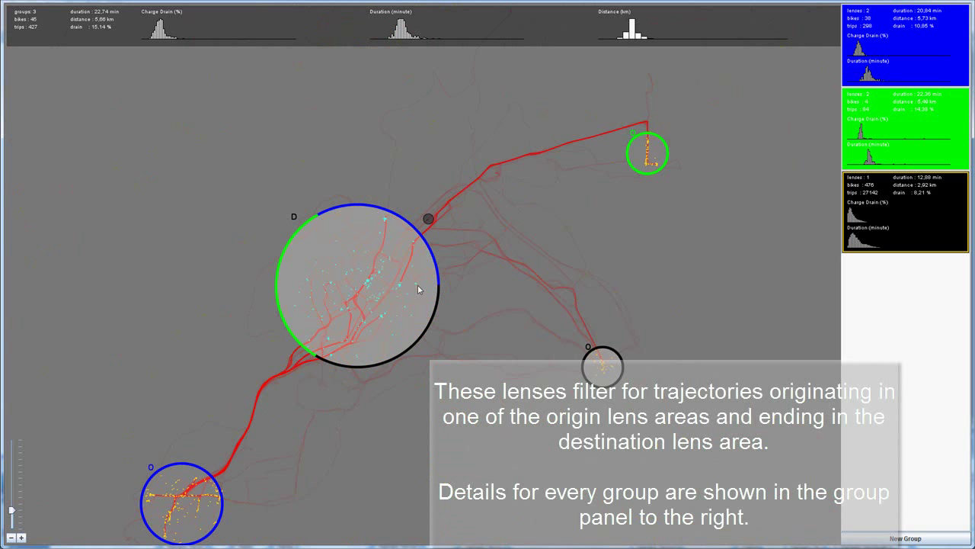
- Create a fourth, pink lens group via New Group
click(906, 538)
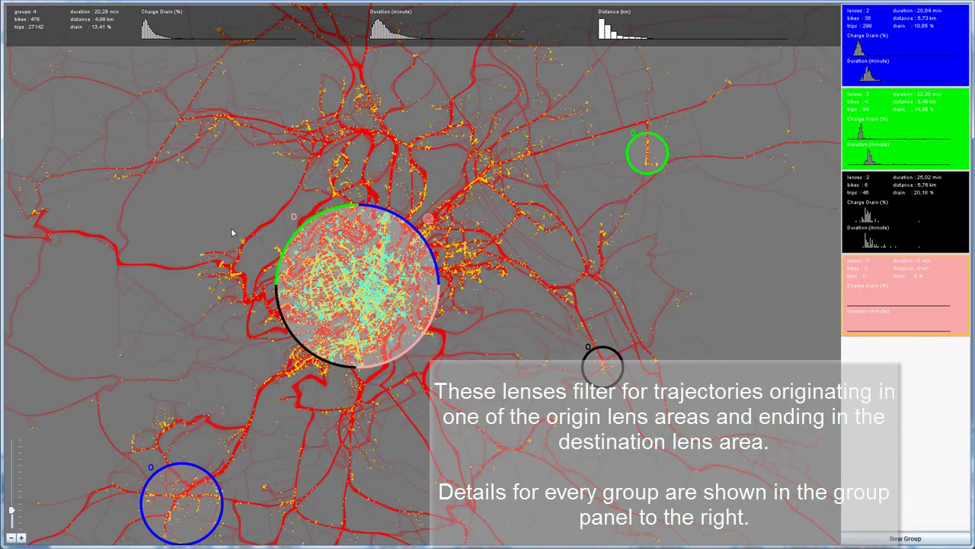
mouse_move(67, 210)
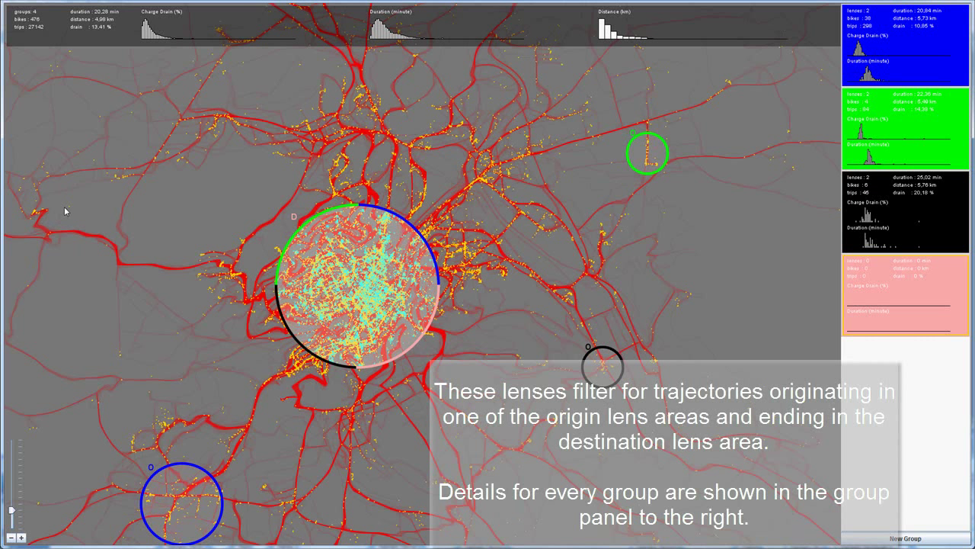